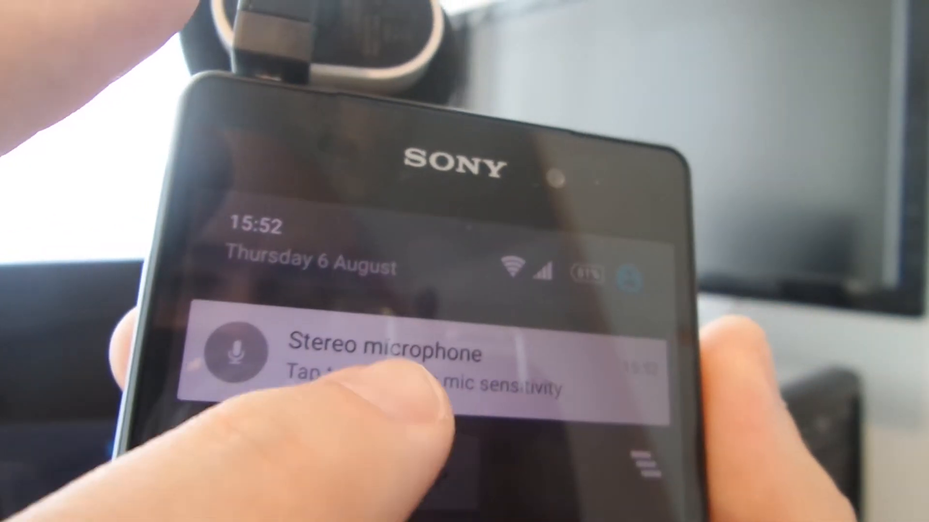
- Reach the Mic sensitivity screen via the Stereo microphone notification, showing Auto and High
left_click(415, 367)
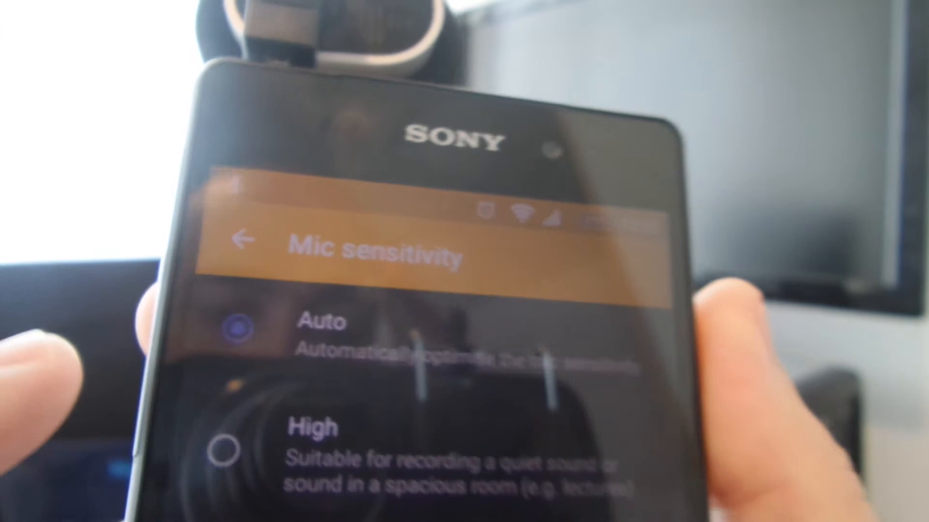